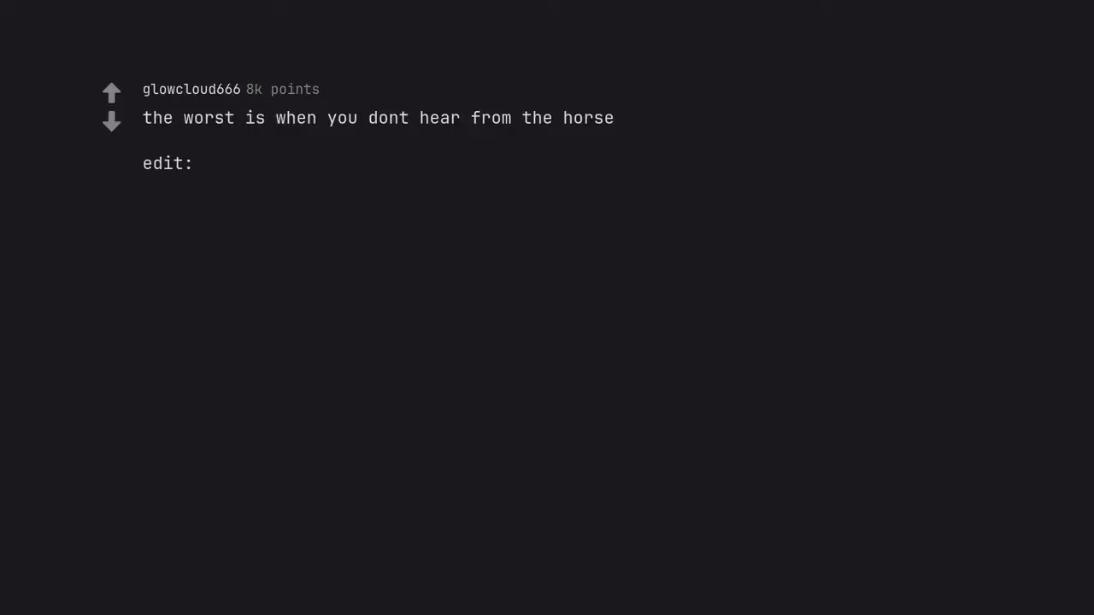
{"action": "type", "text": "yoo thanks for silver"}
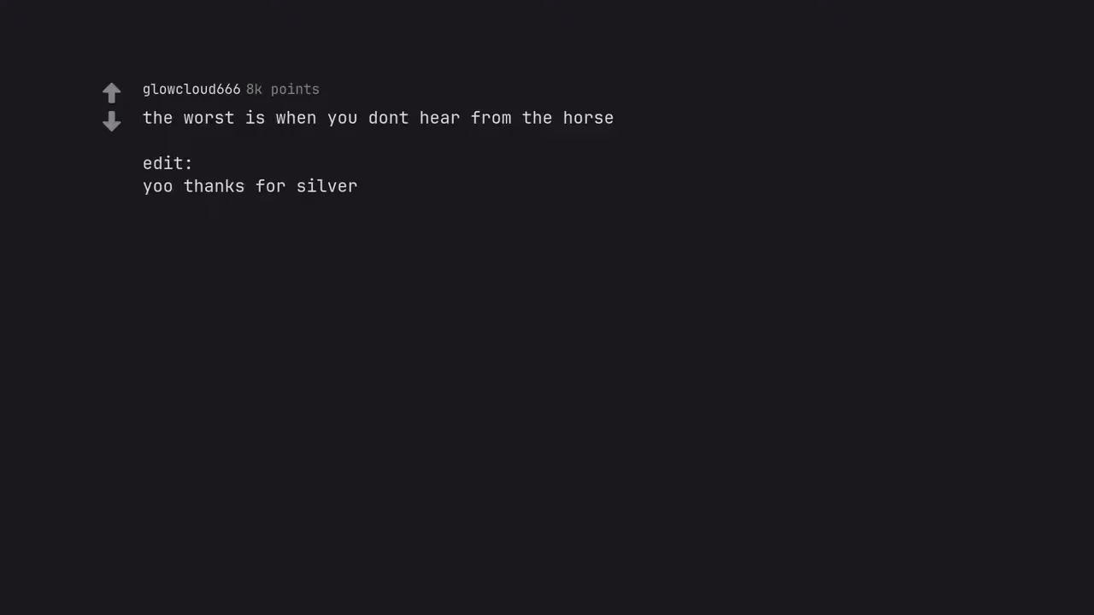